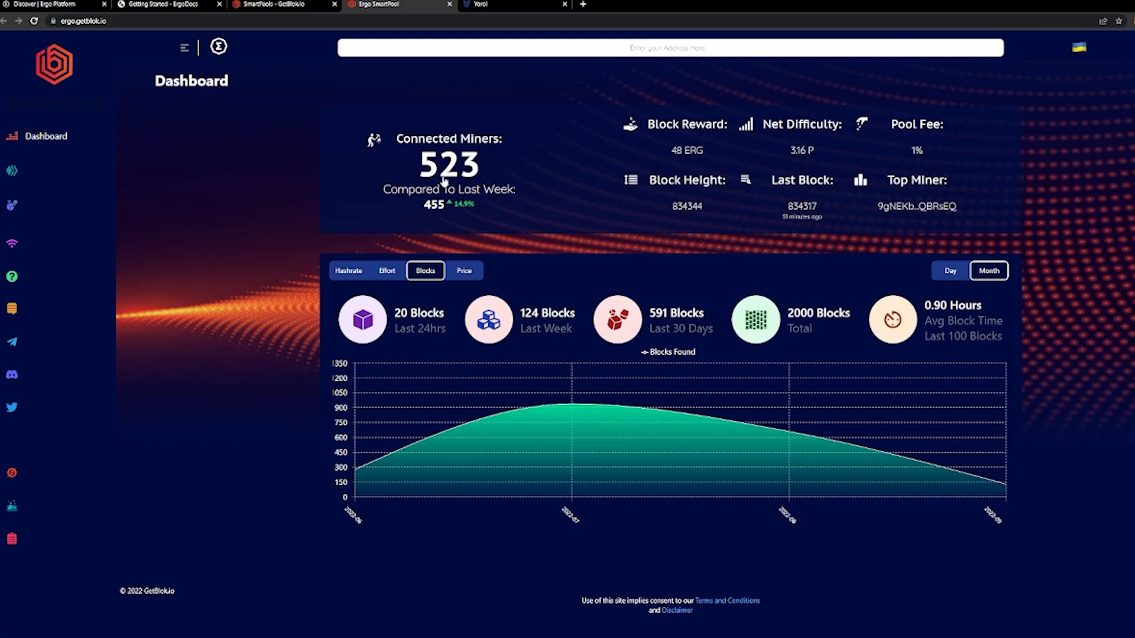
mouse_move(425, 212)
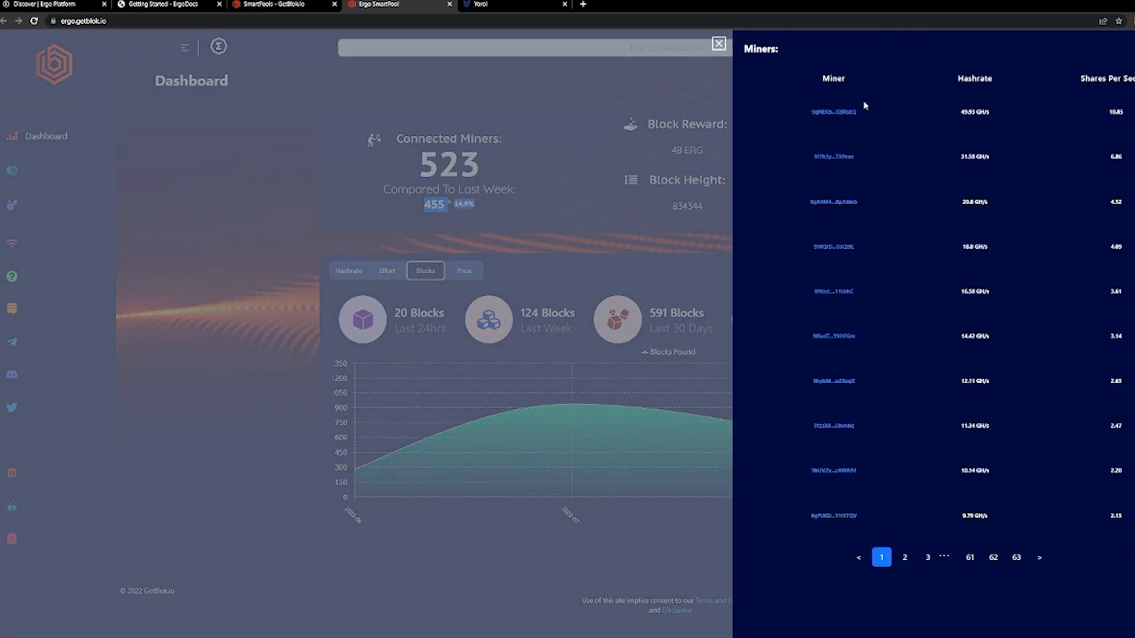
mouse_move(820, 129)
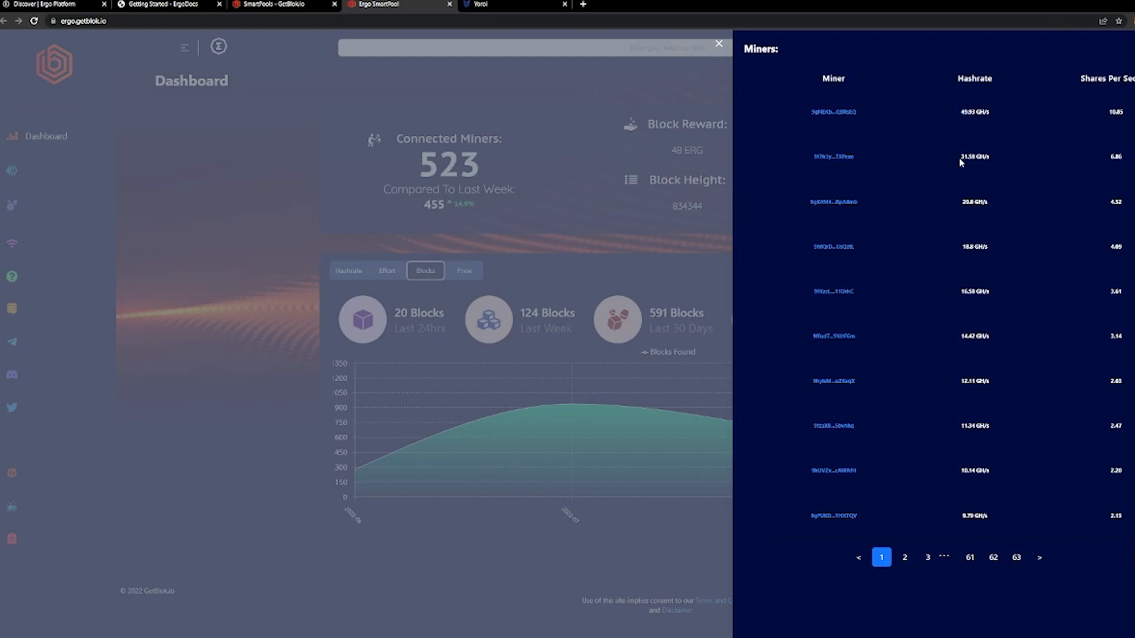
Step: Paste the wallet address, show its personal stats, and open the per-worker hashrate panel
double_click(966, 157)
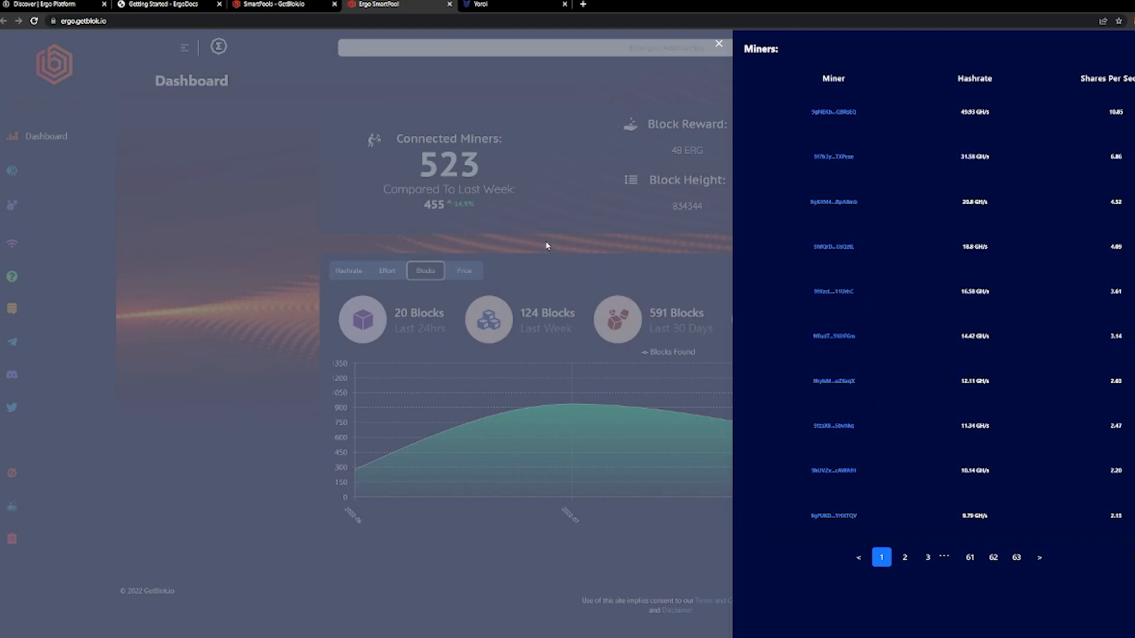
click(718, 44)
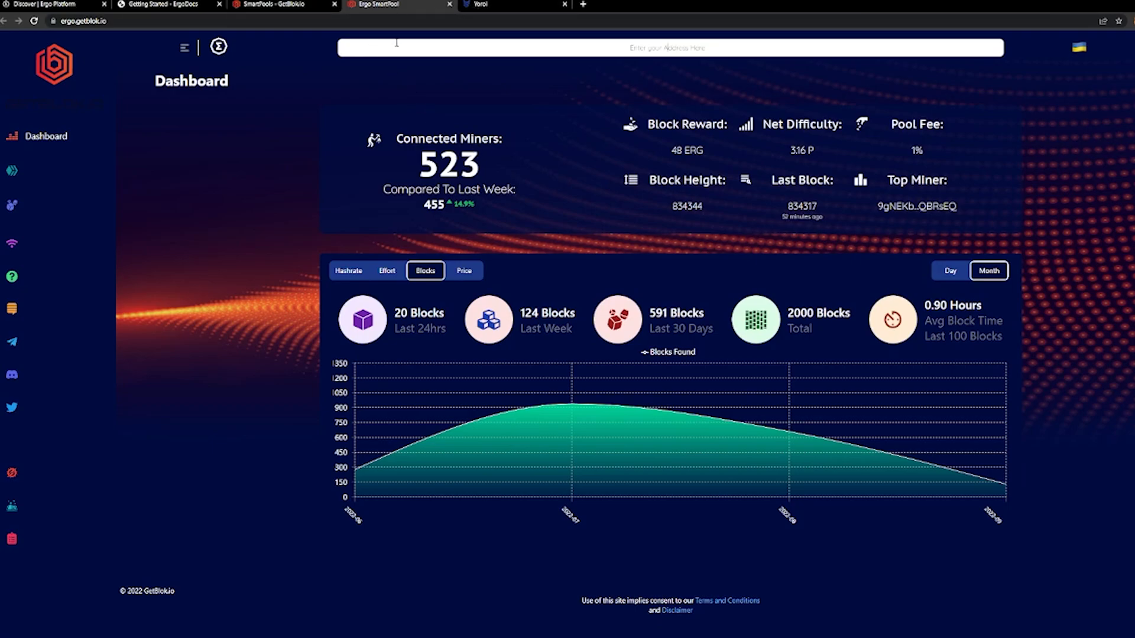
right_click(396, 46)
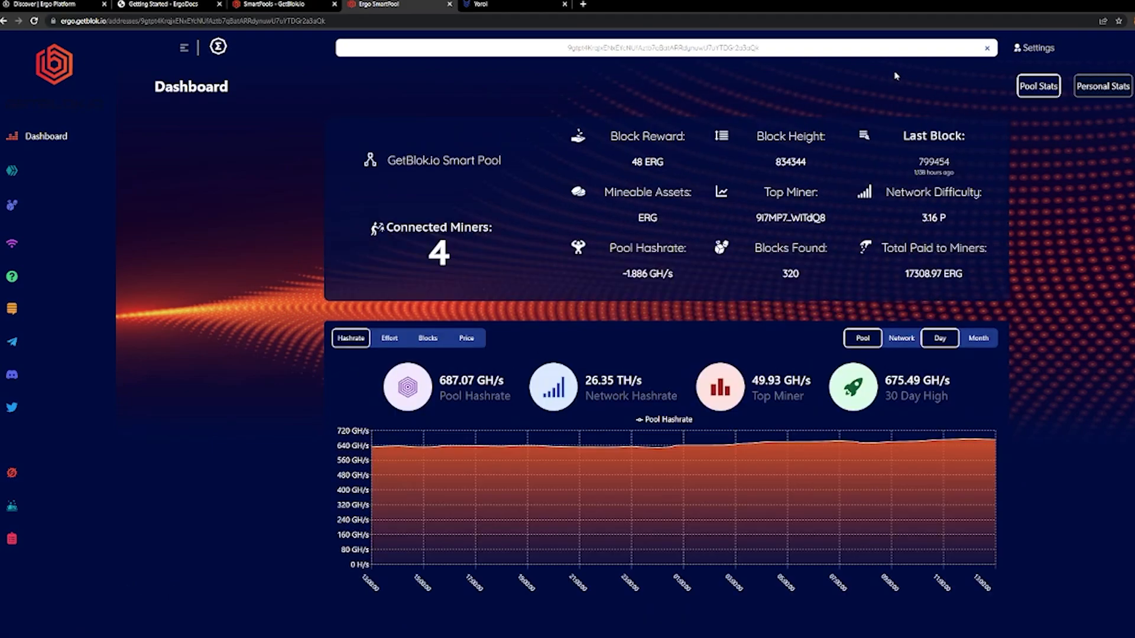
mouse_move(476, 138)
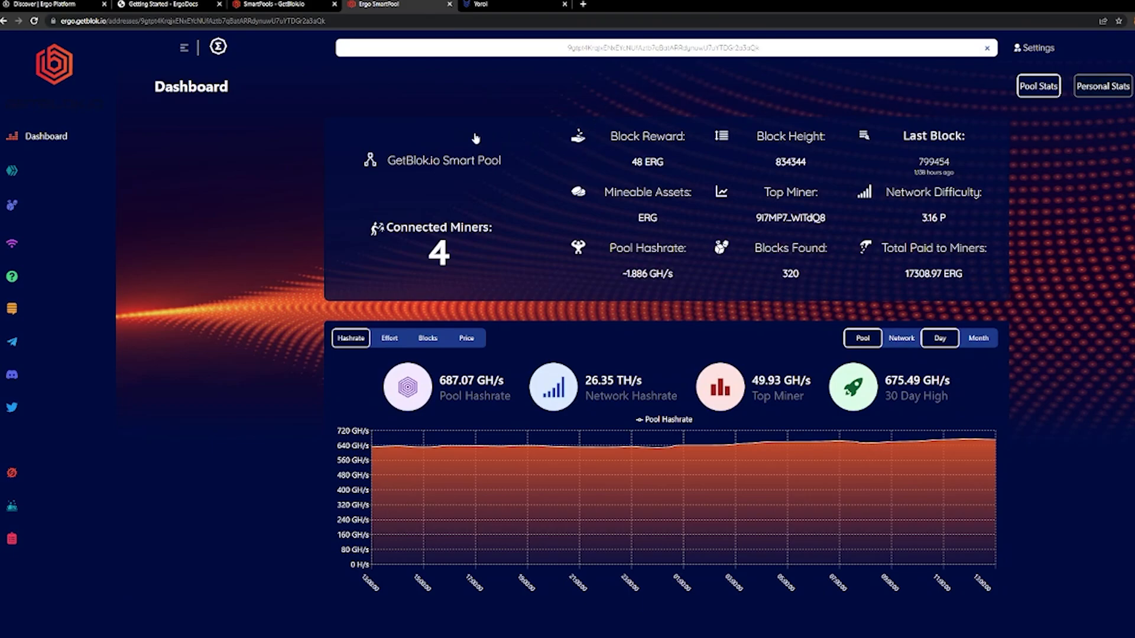
click(1103, 86)
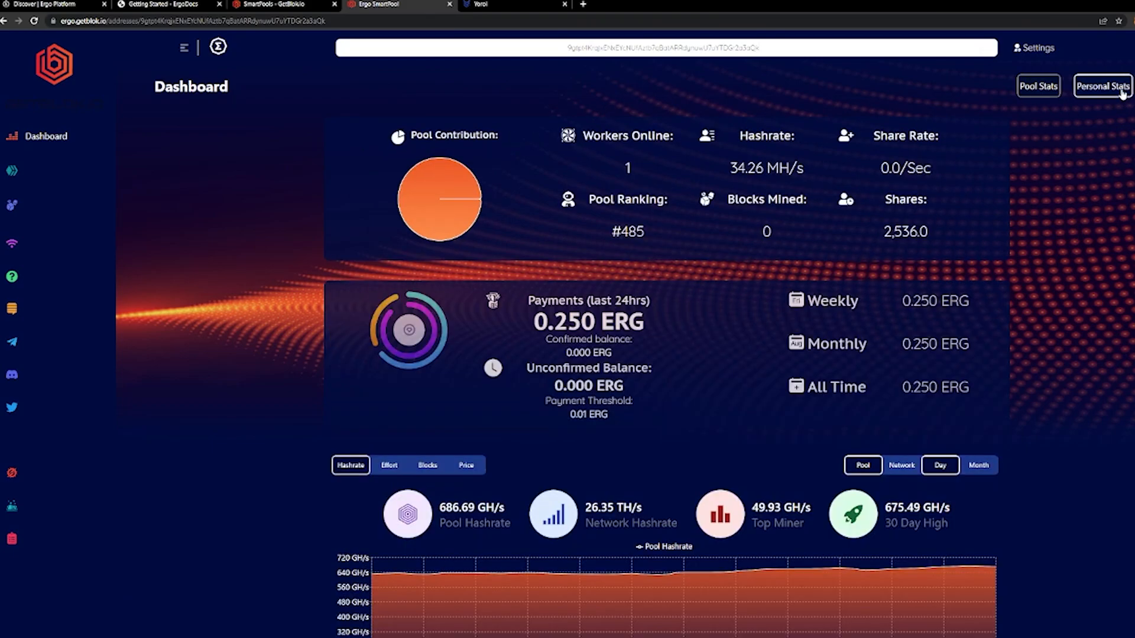
mouse_move(483, 161)
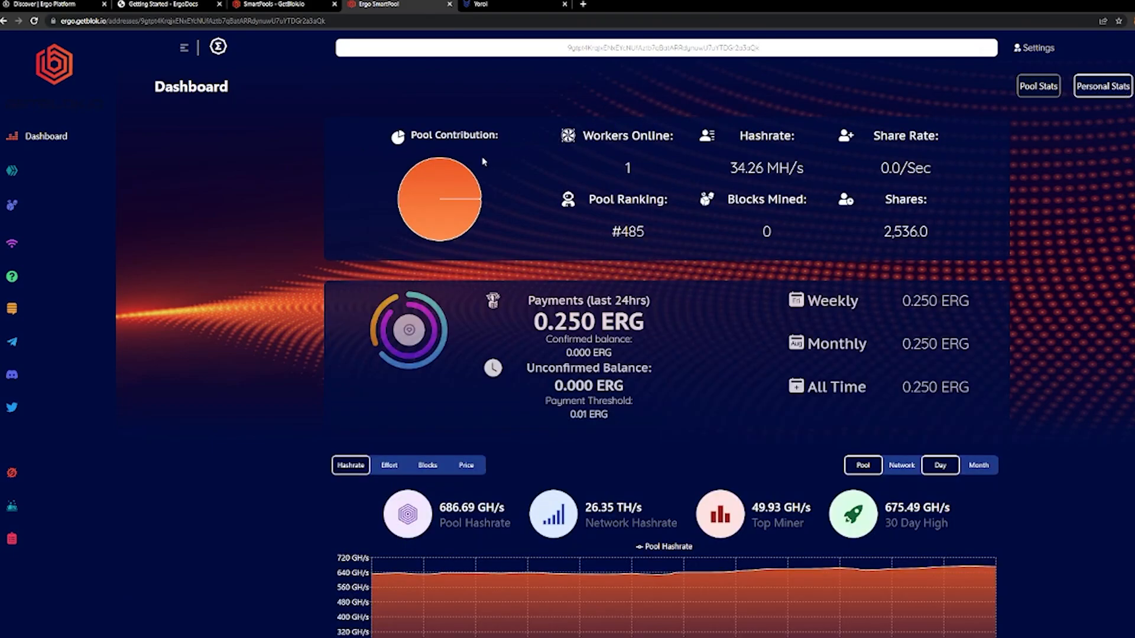
mouse_move(736, 170)
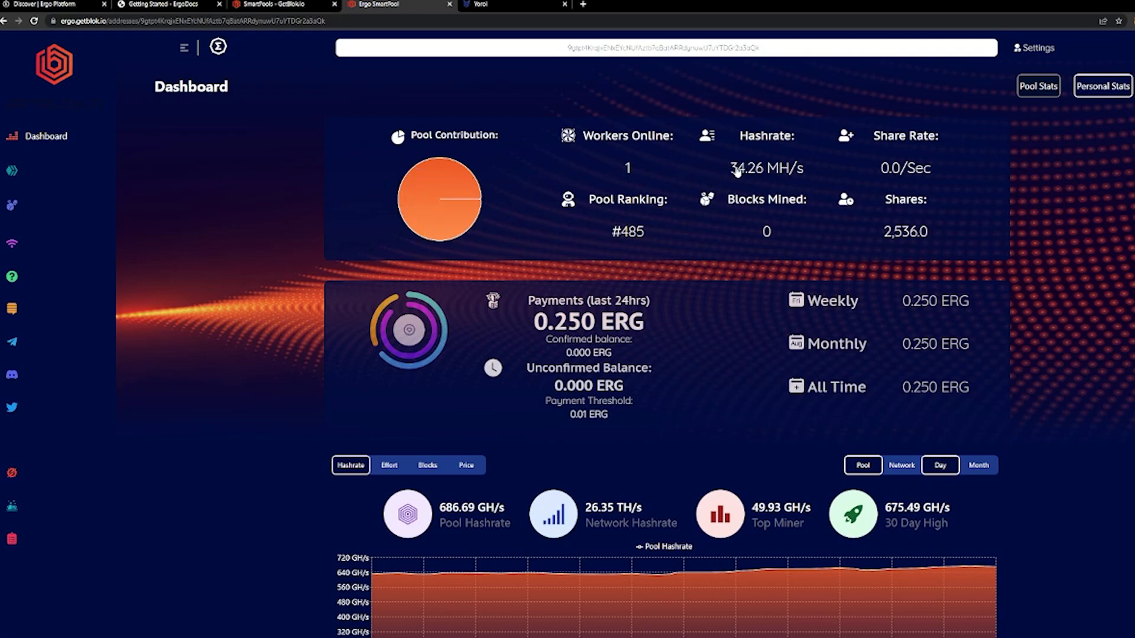
click(748, 170)
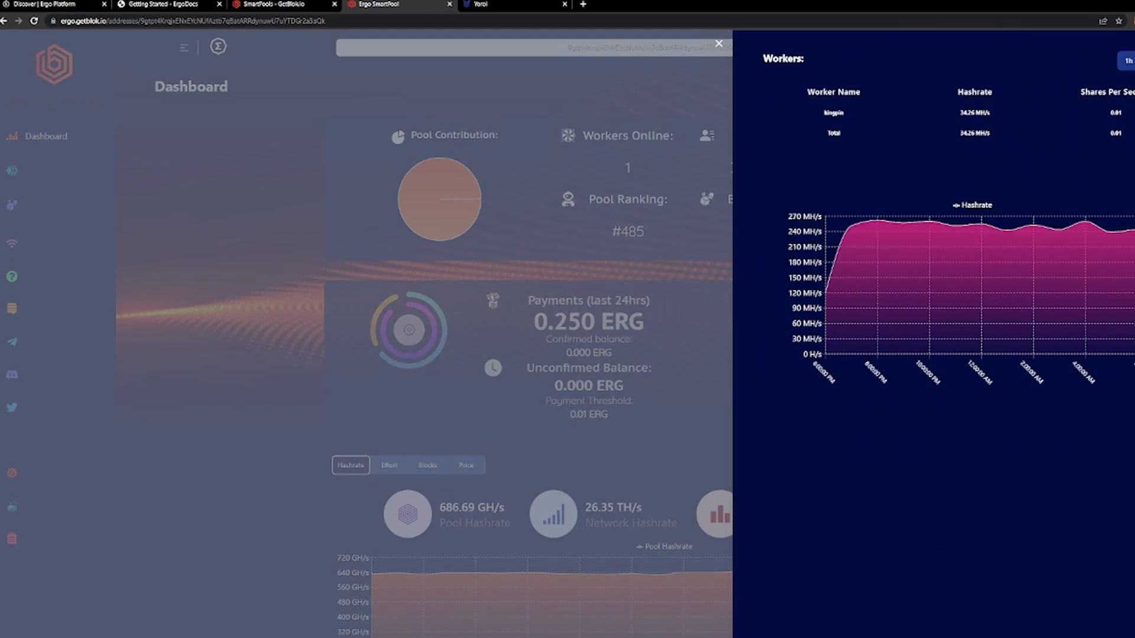
mouse_move(876, 235)
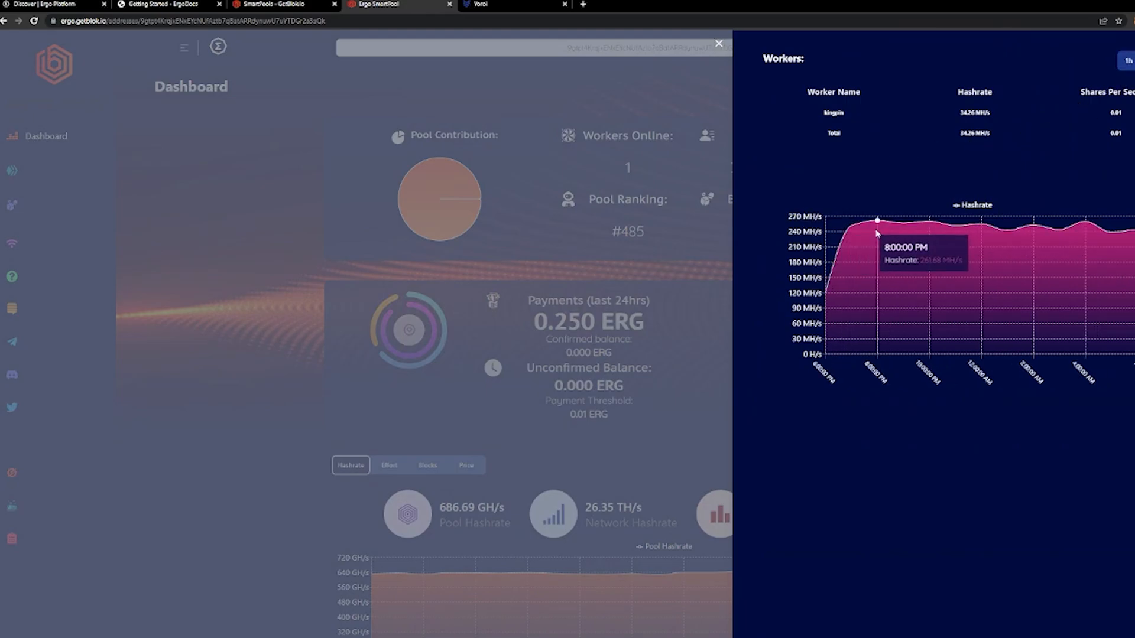
mouse_move(931, 234)
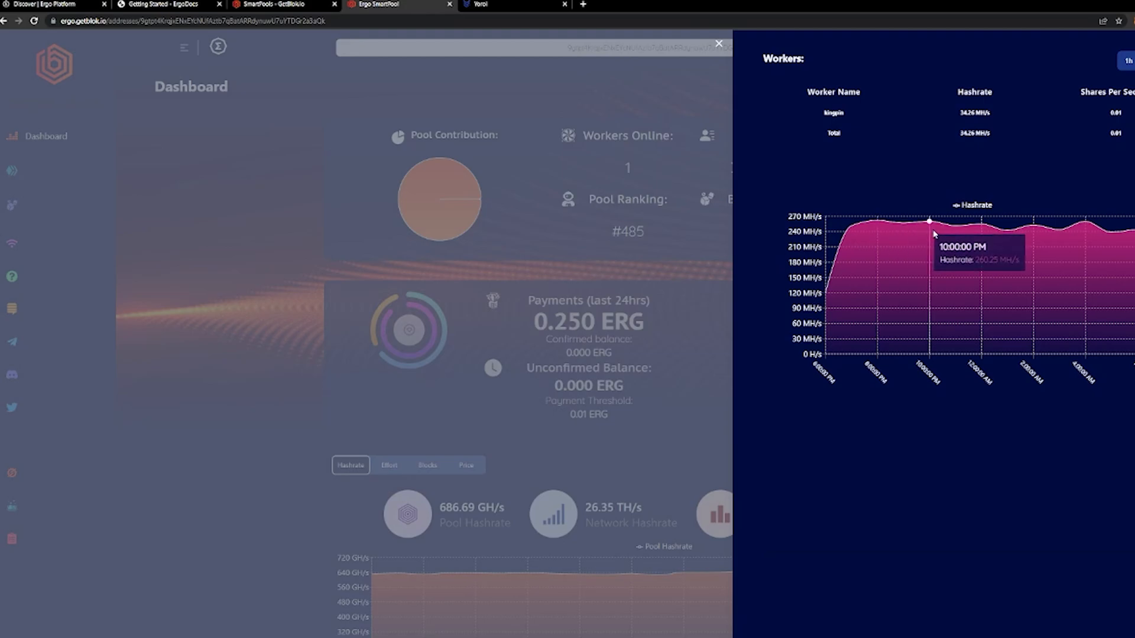
mouse_move(1018, 234)
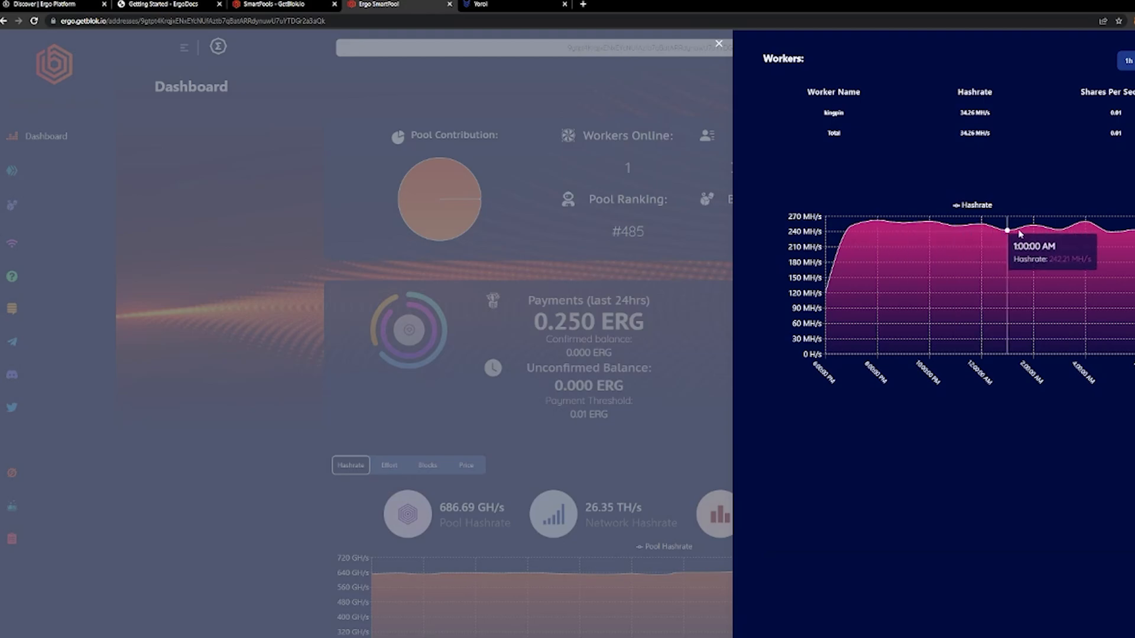
mouse_move(1091, 231)
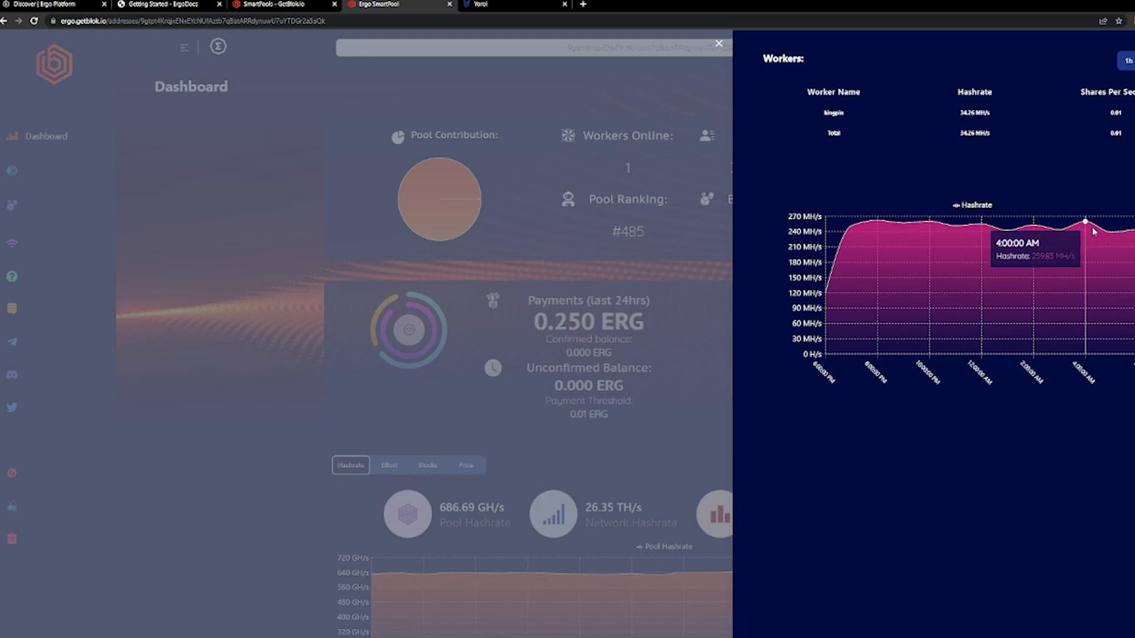
mouse_move(1105, 229)
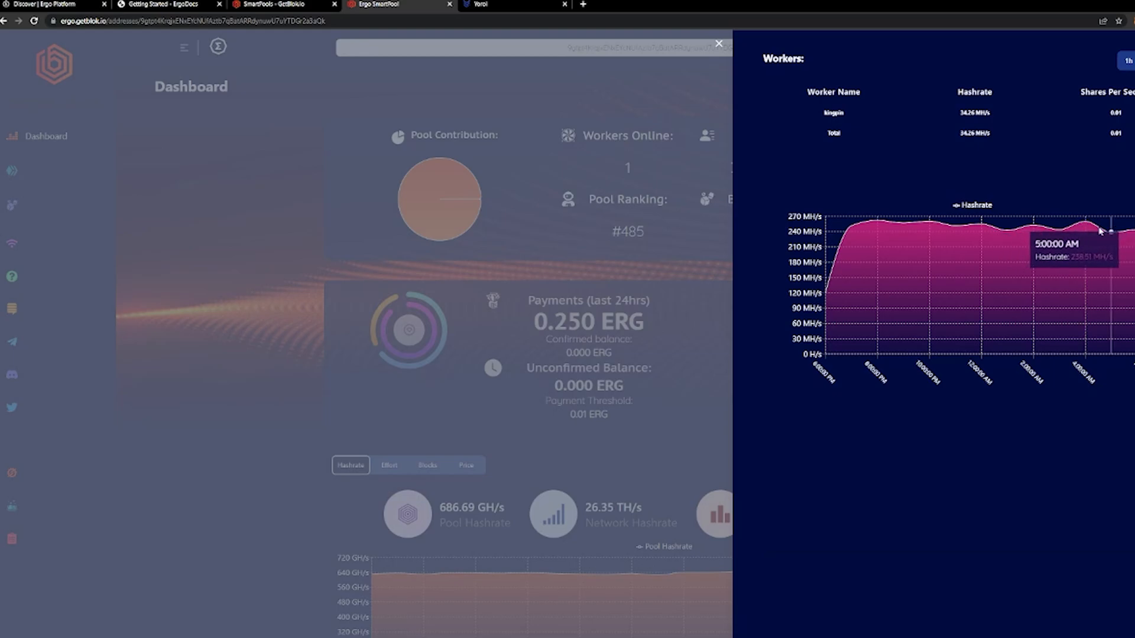
mouse_move(888, 227)
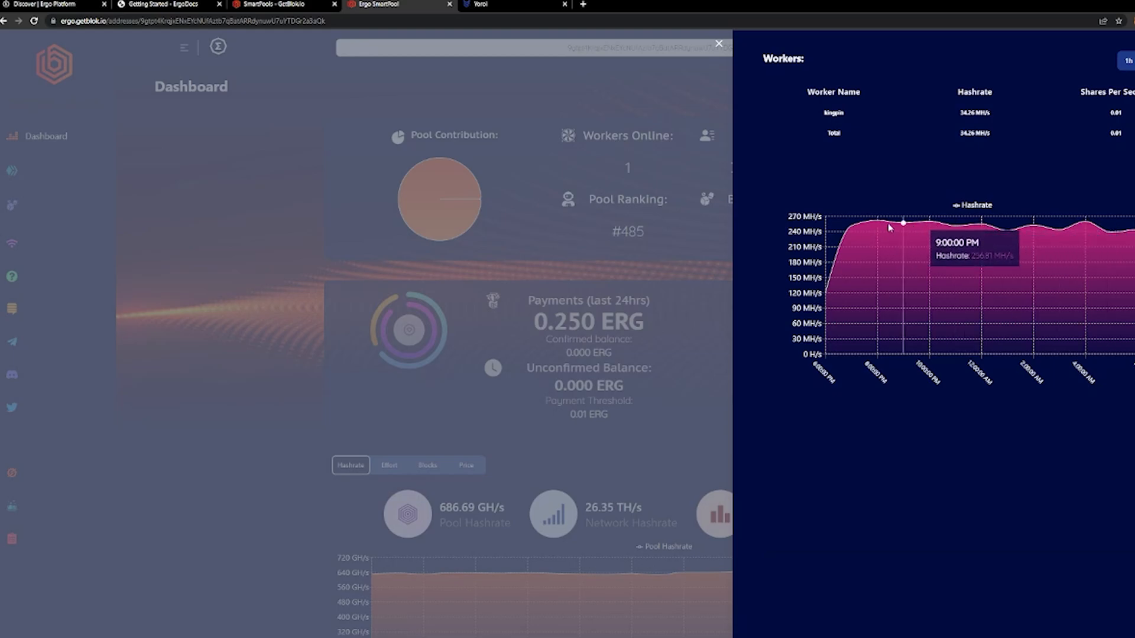
mouse_move(978, 230)
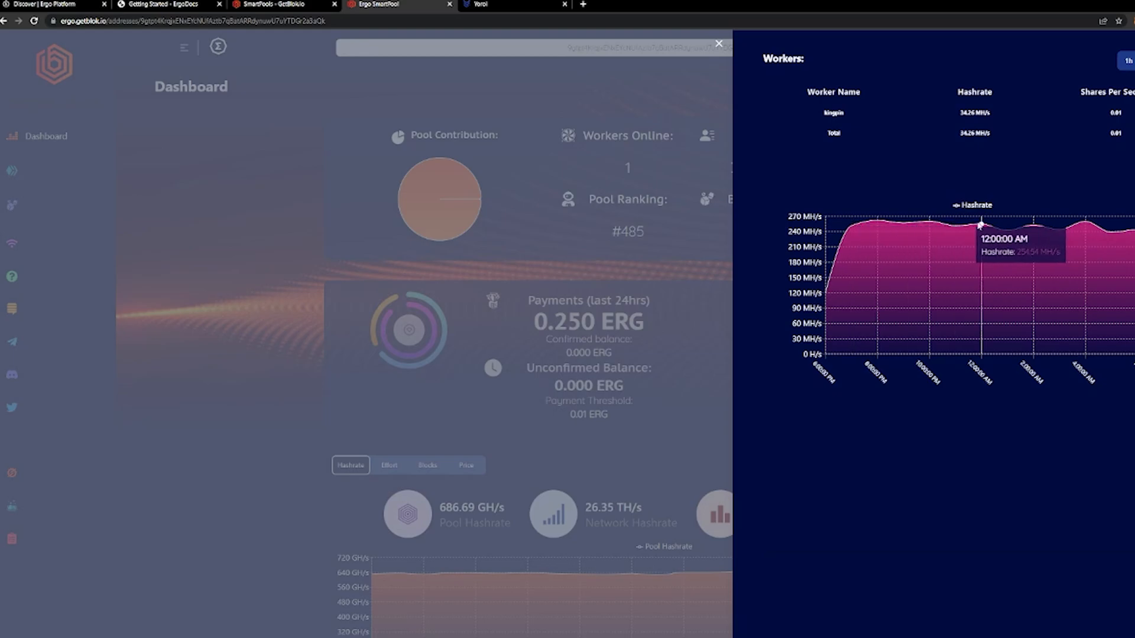
mouse_move(990, 226)
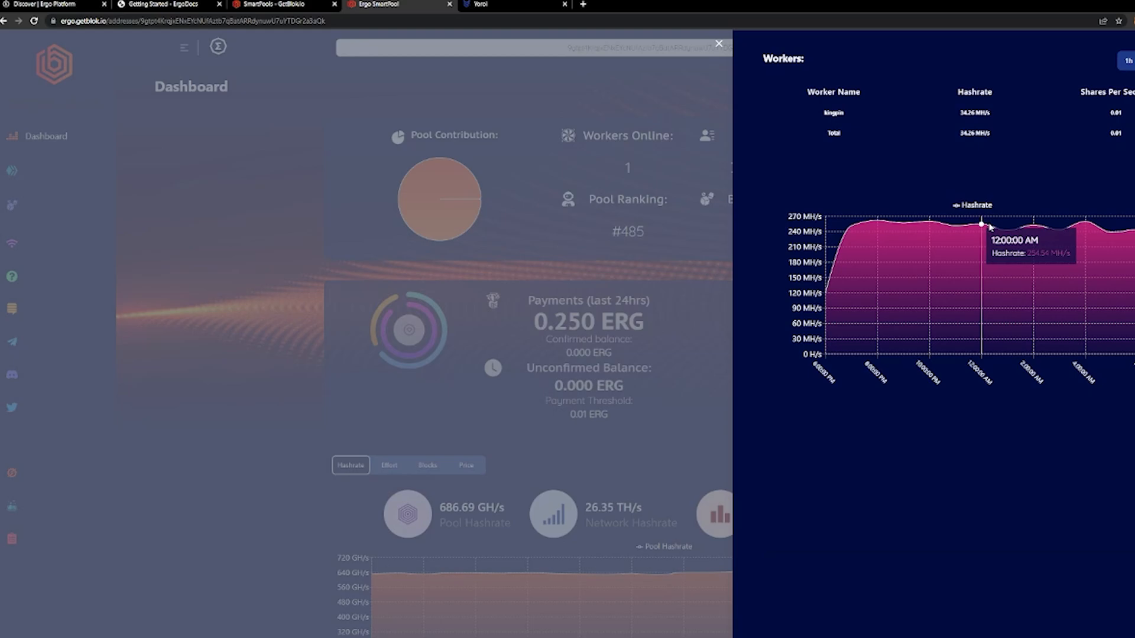
mouse_move(999, 242)
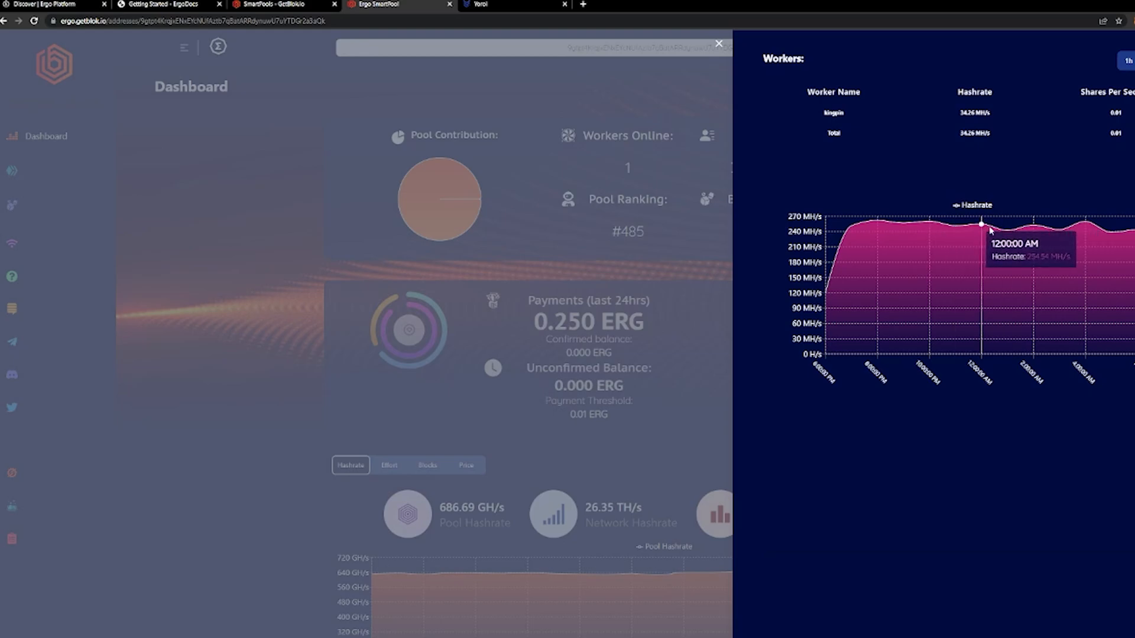
mouse_move(1034, 231)
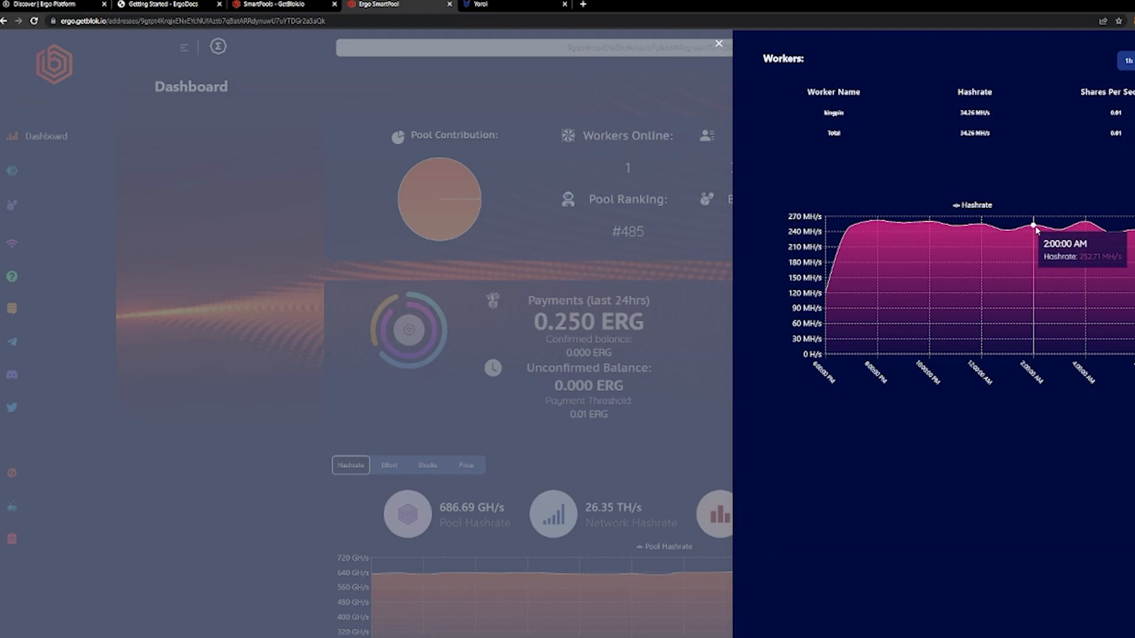
mouse_move(1031, 232)
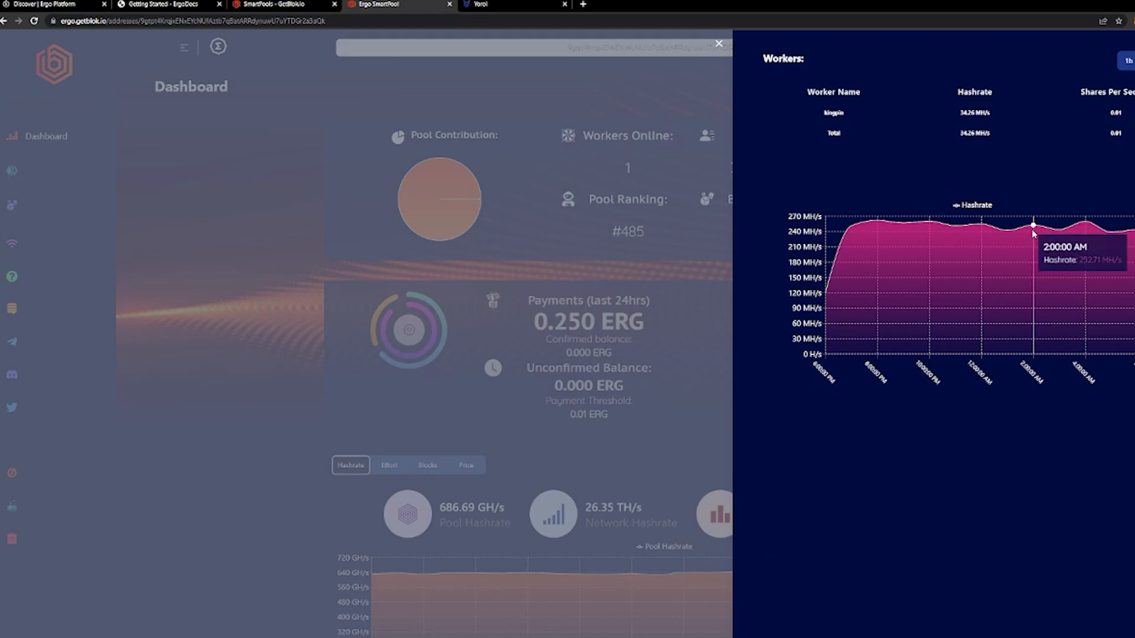
mouse_move(812, 227)
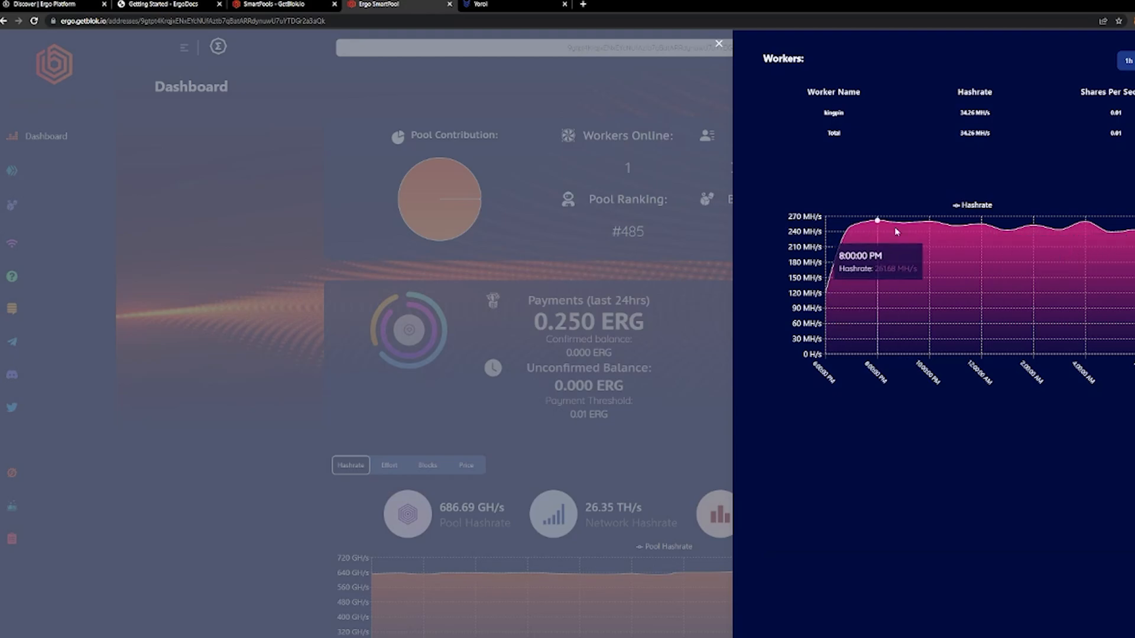
mouse_move(911, 226)
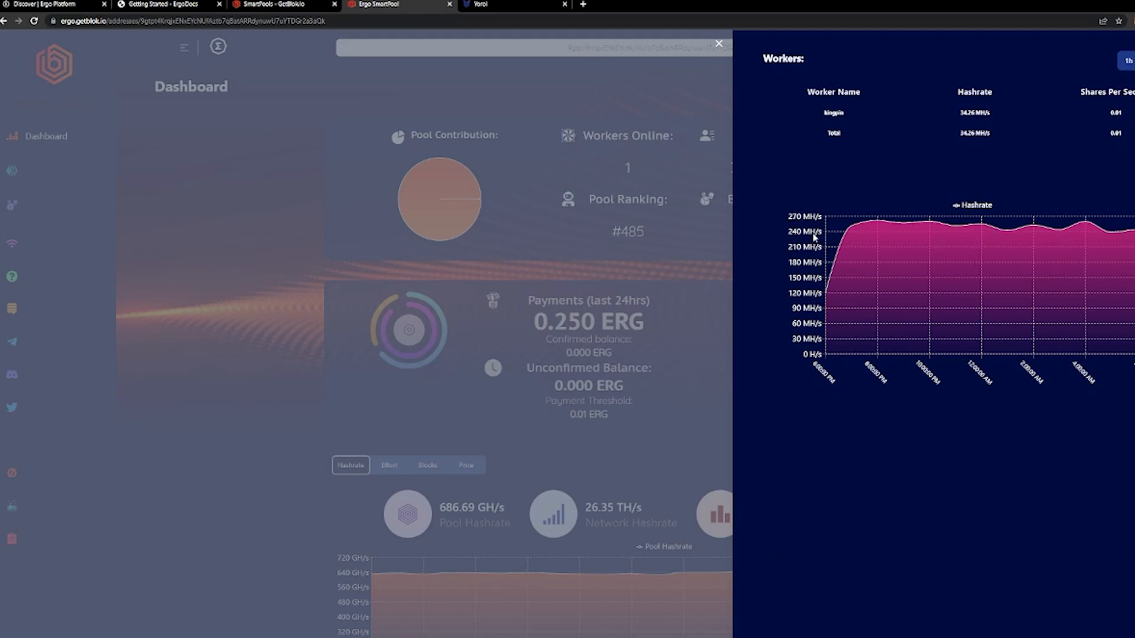
mouse_move(916, 231)
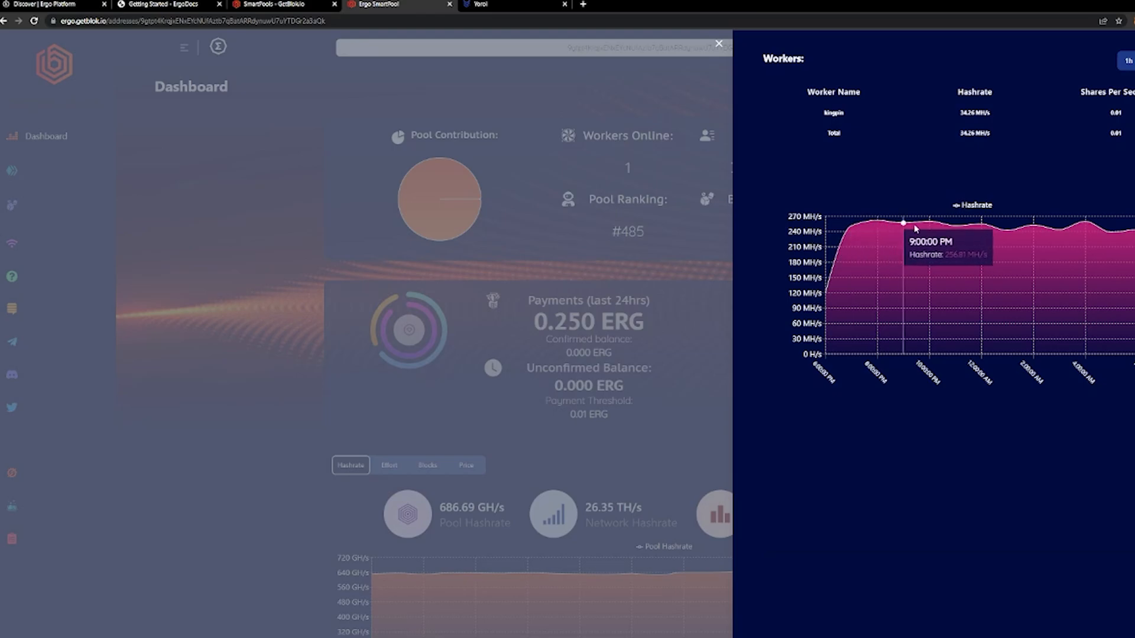
mouse_move(954, 226)
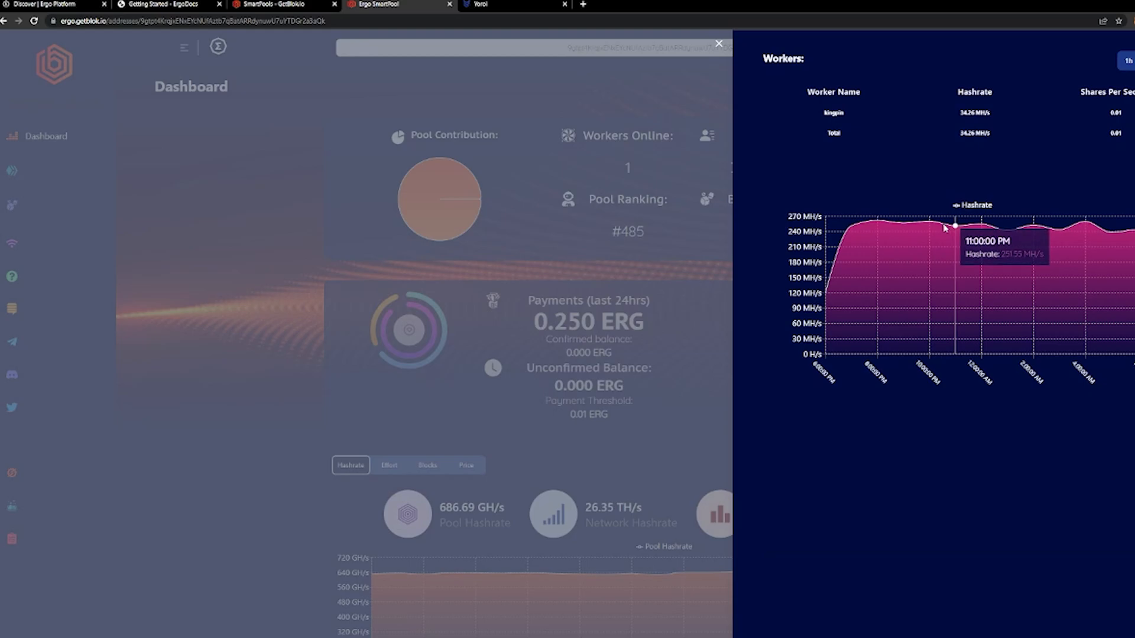
mouse_move(1071, 233)
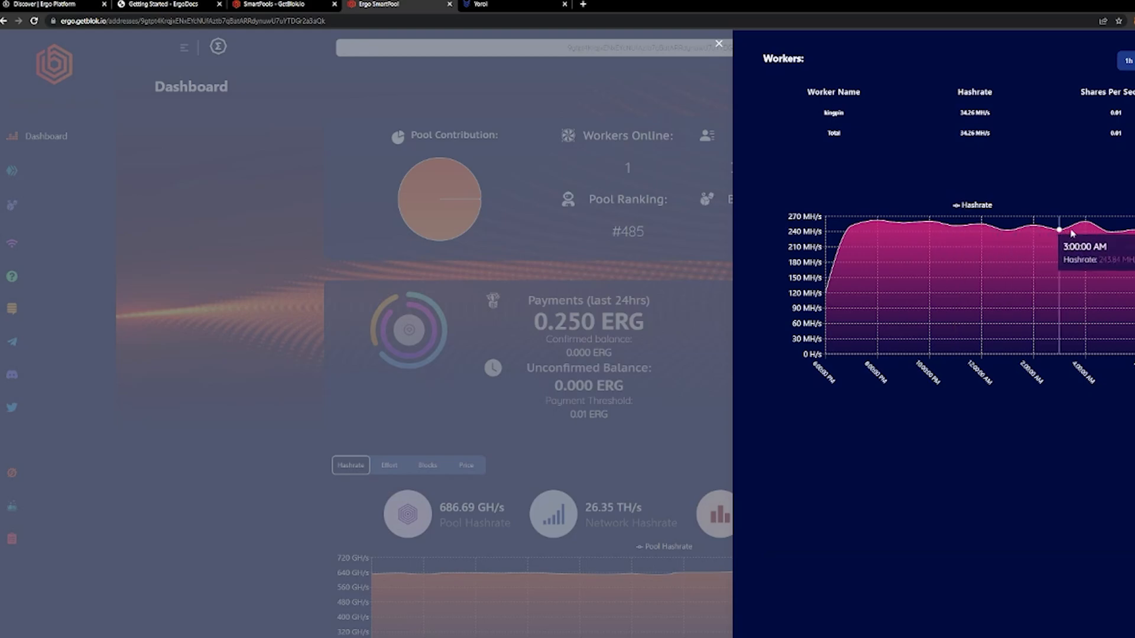
mouse_move(999, 234)
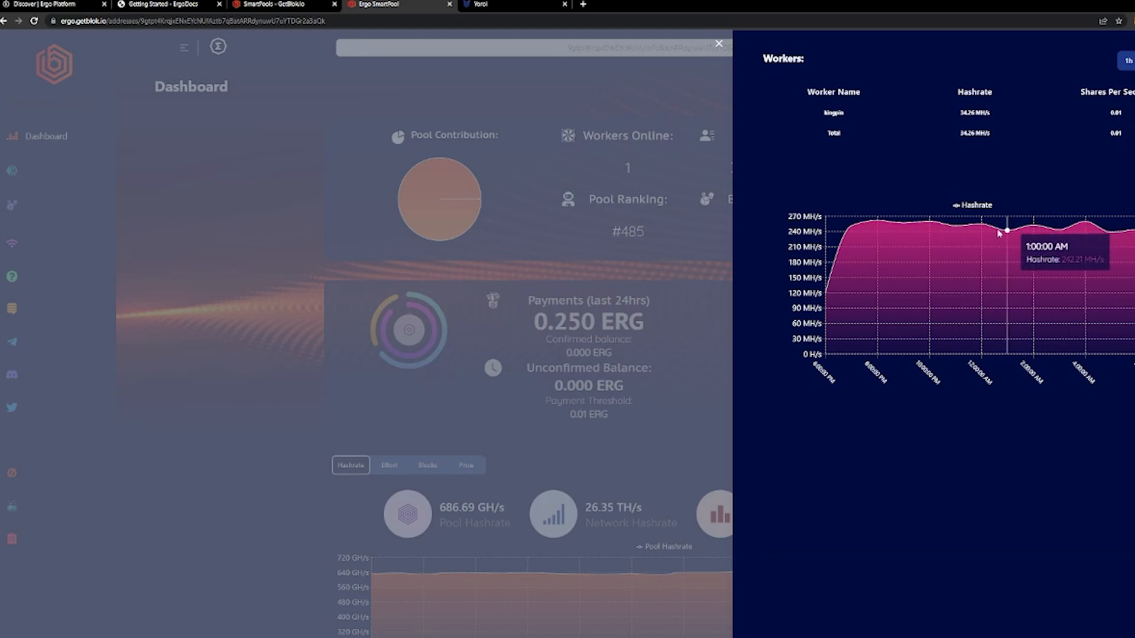
mouse_move(1095, 247)
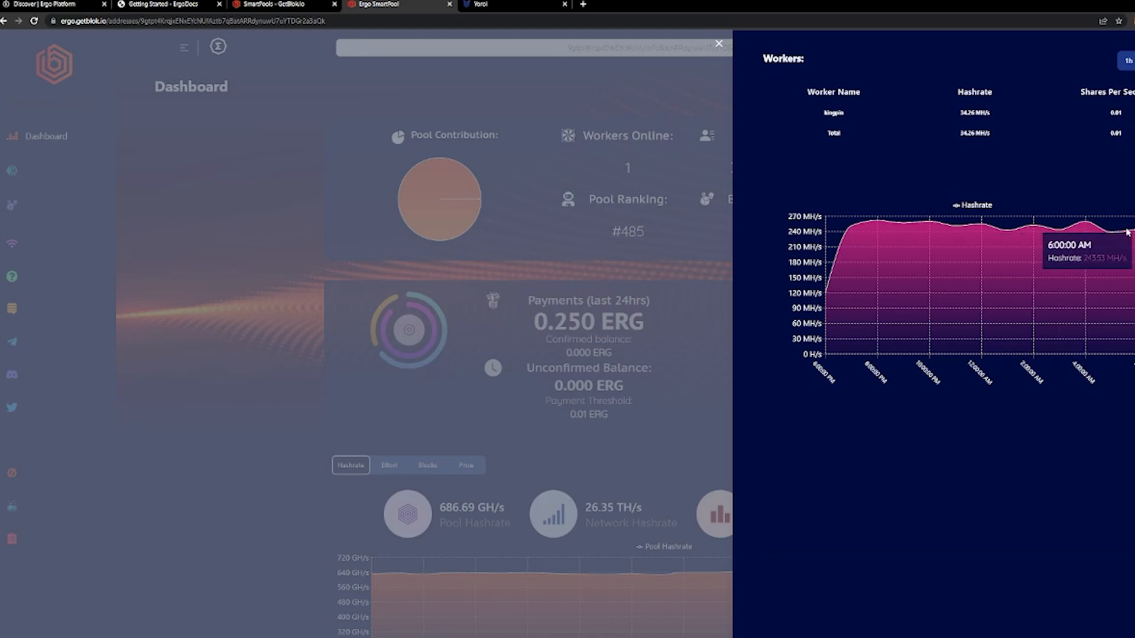
mouse_move(1090, 232)
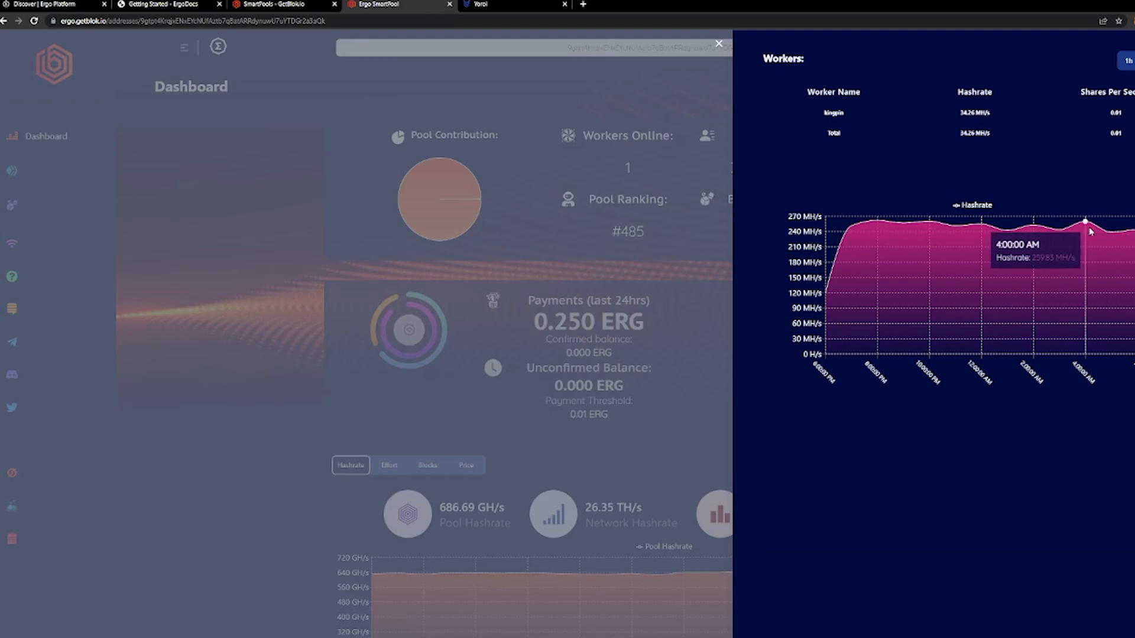
mouse_move(882, 236)
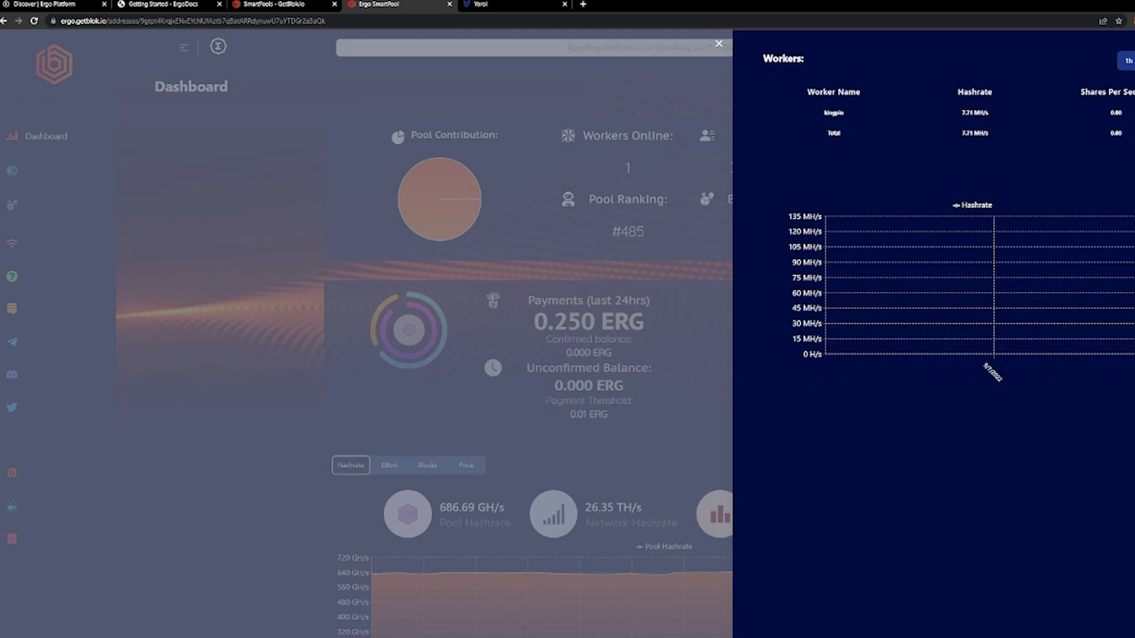
mouse_move(962, 240)
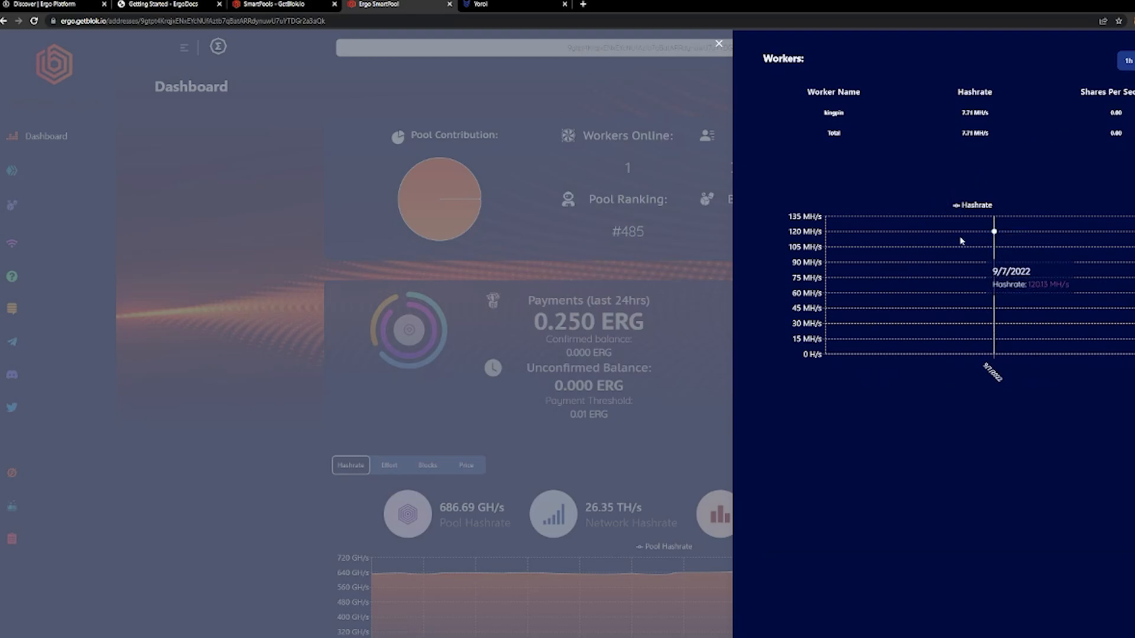
mouse_move(960, 240)
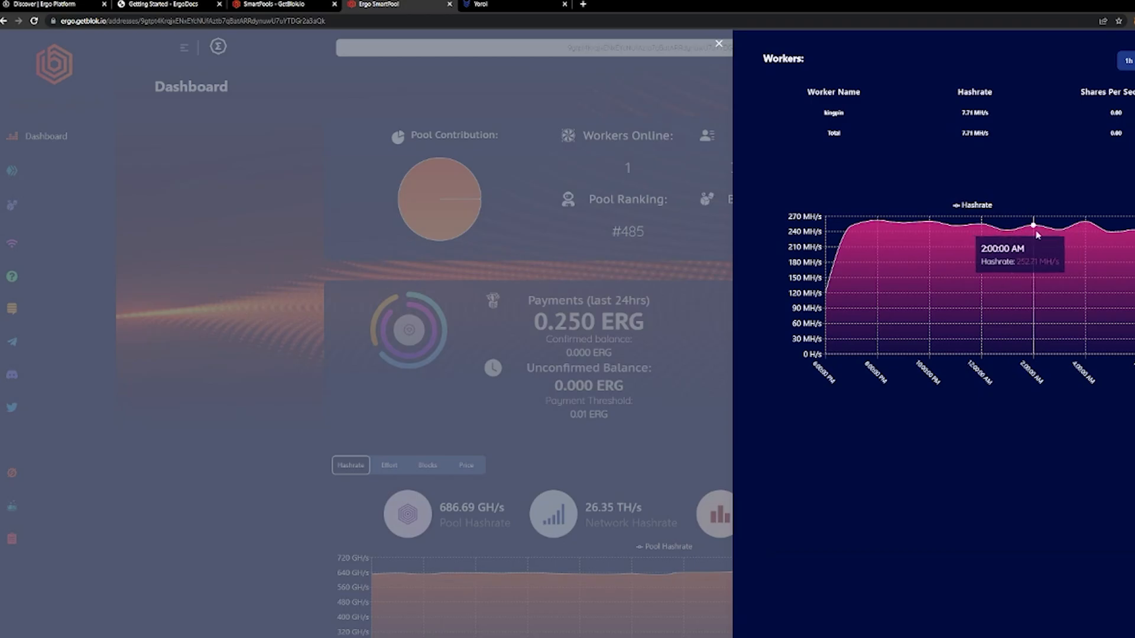
mouse_move(1107, 128)
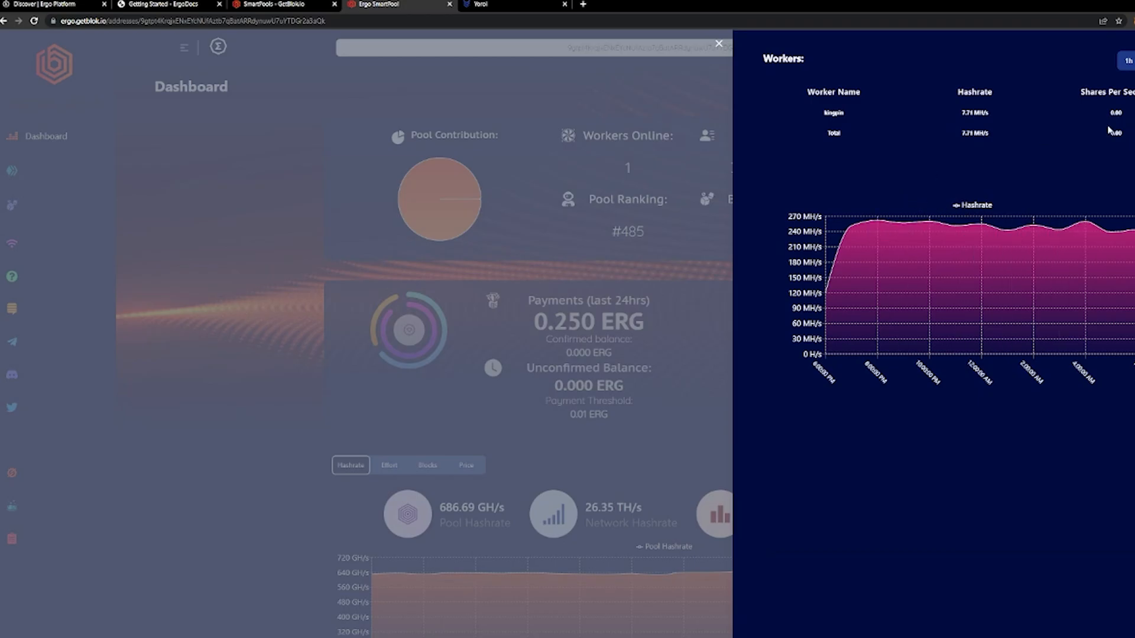
Step: Close the Workers hashrate panel to see the dashboard with 0.250 ERG payments
click(720, 44)
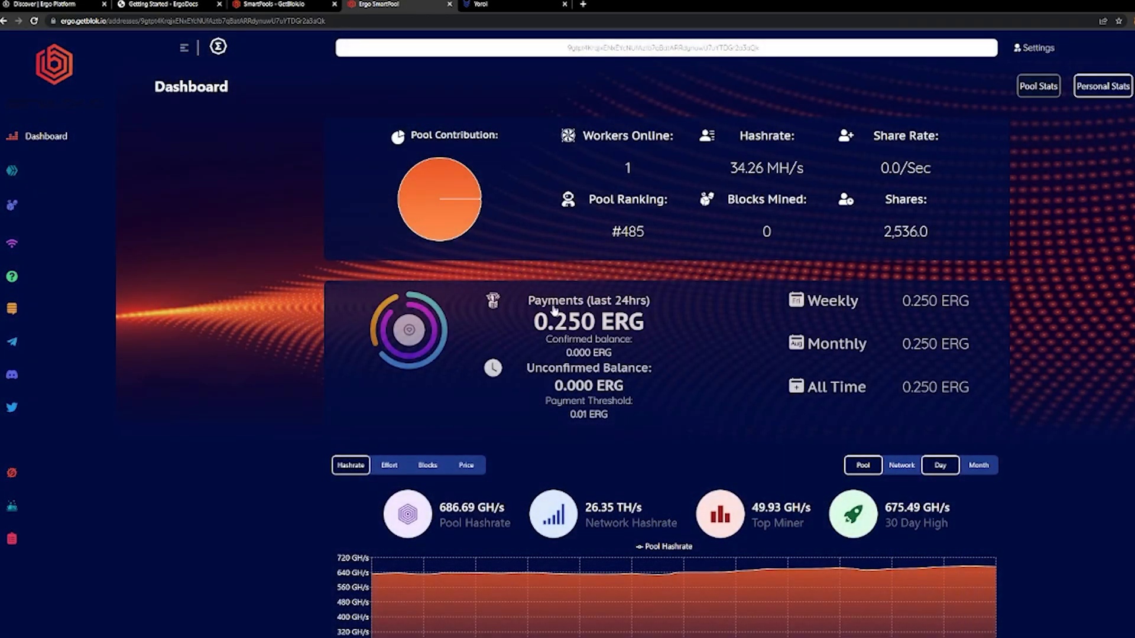
mouse_move(469, 136)
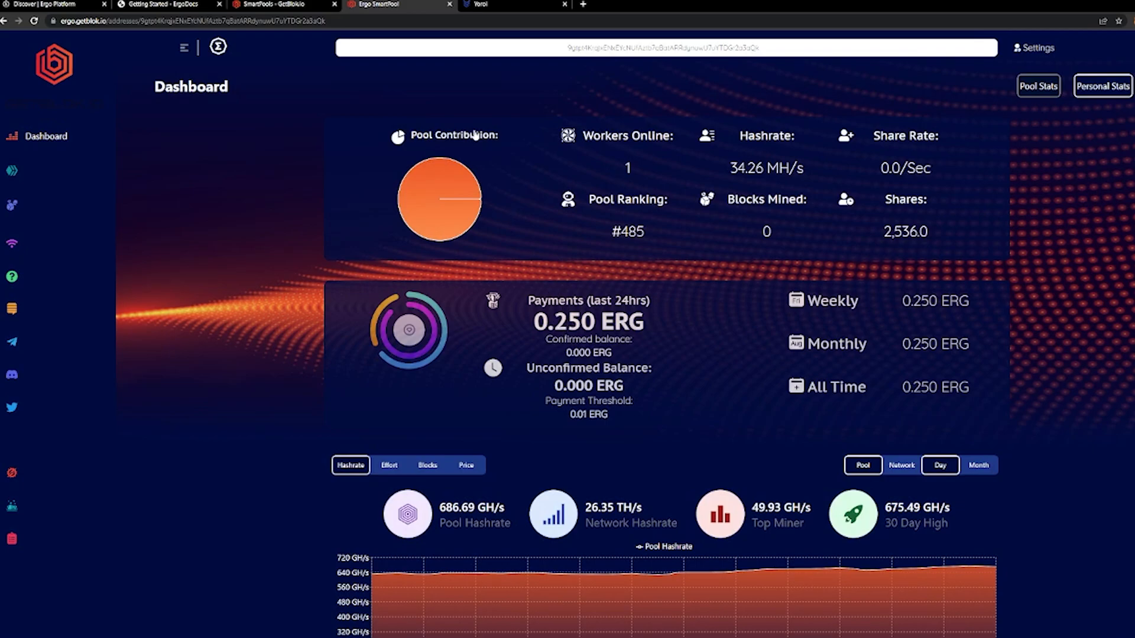
click(482, 5)
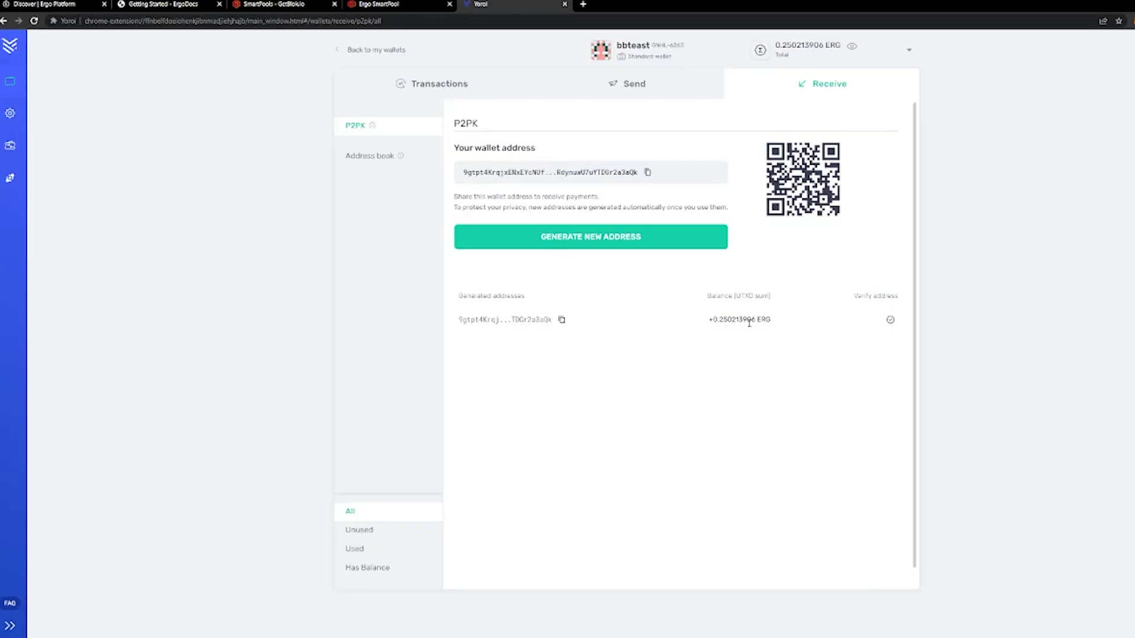
click(396, 4)
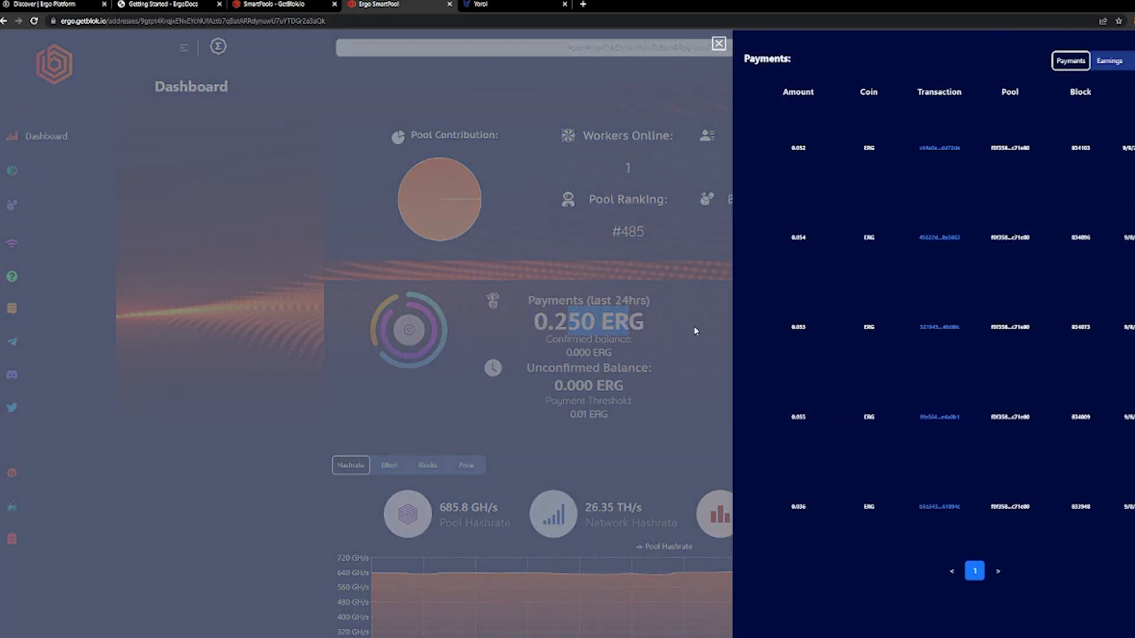
click(718, 43)
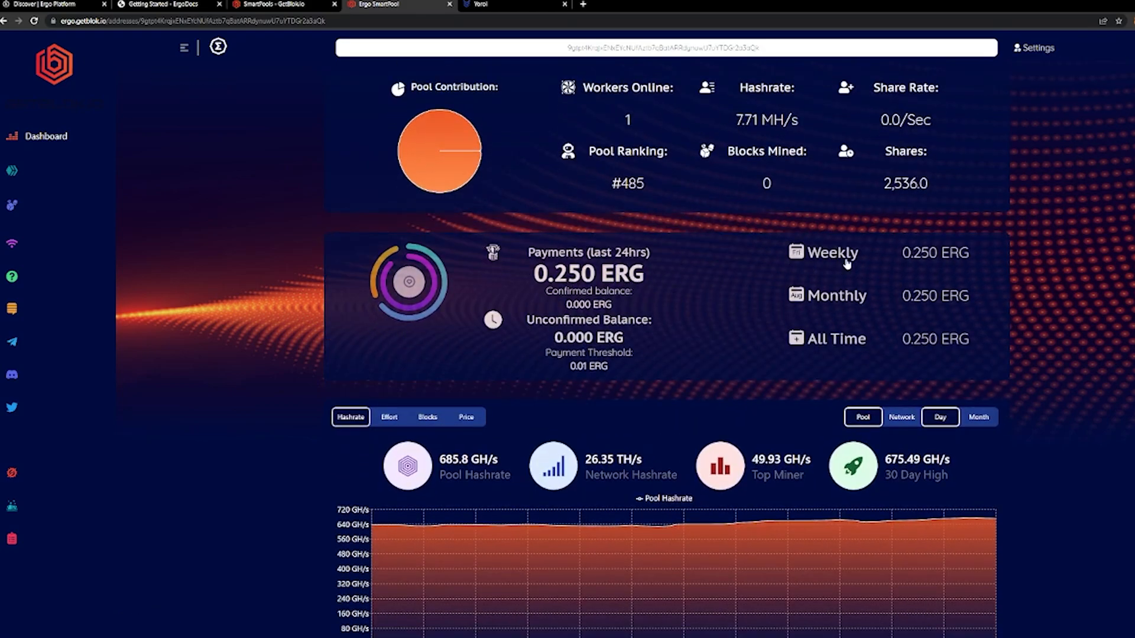
mouse_move(431, 165)
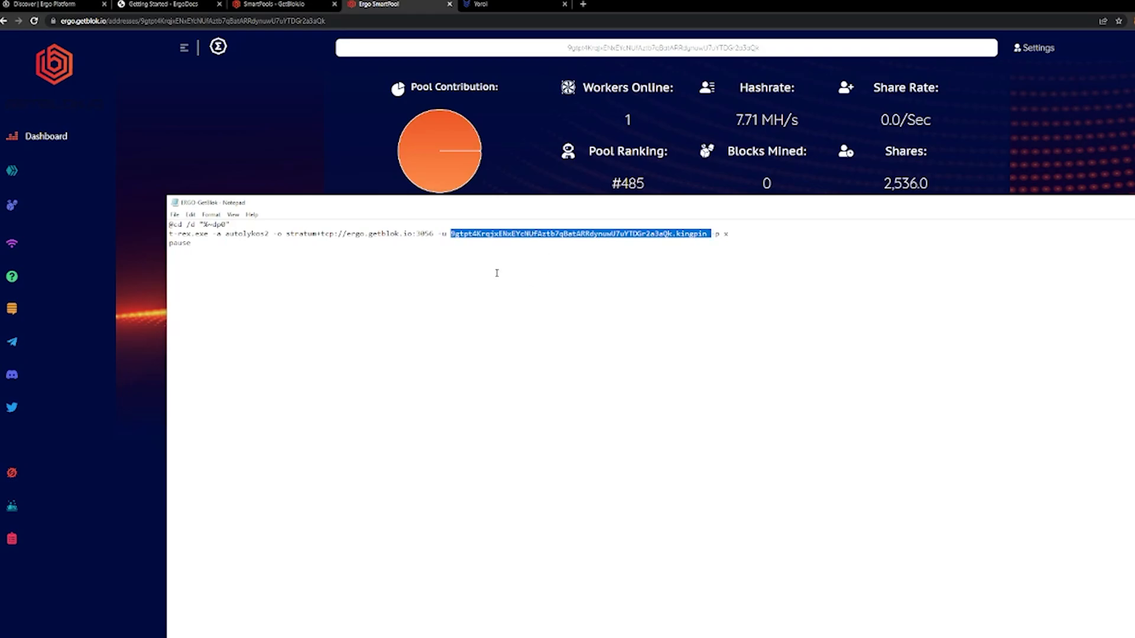
mouse_move(1028, 185)
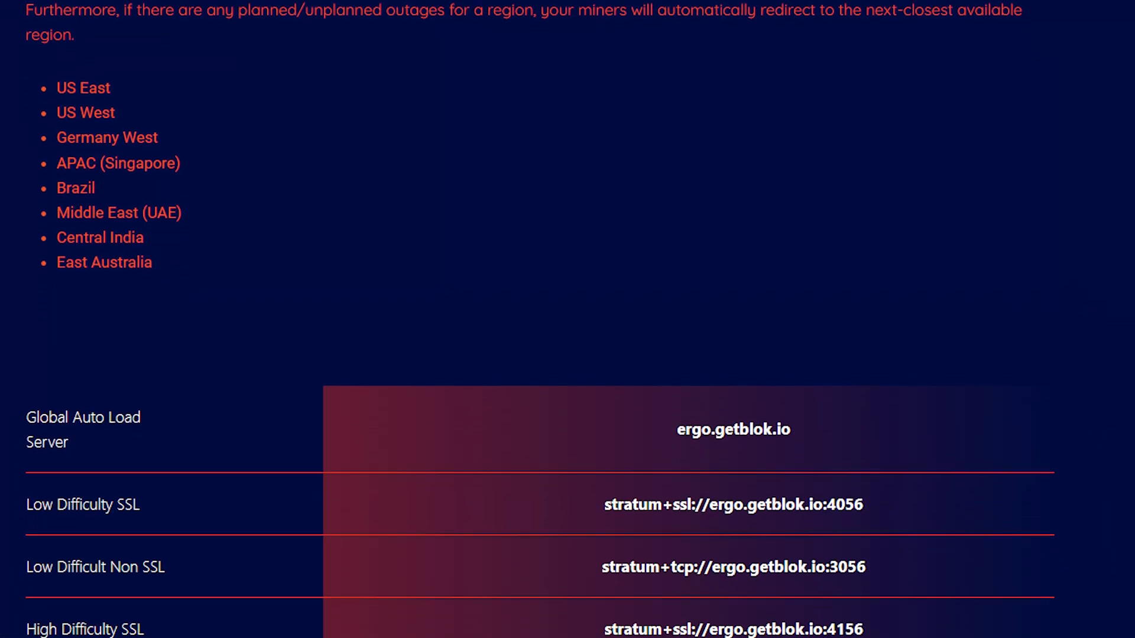
Step: Scroll to the table of SSL/non-SSL stratum ports, wallet-address username and password x
scroll(down, 3)
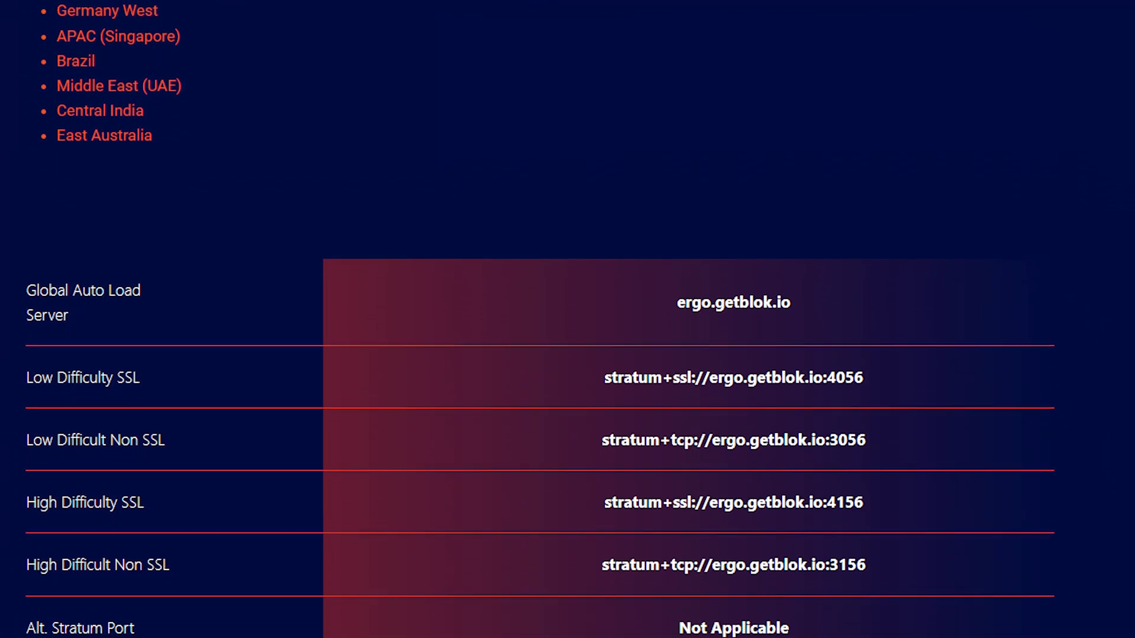
scroll(down, 3)
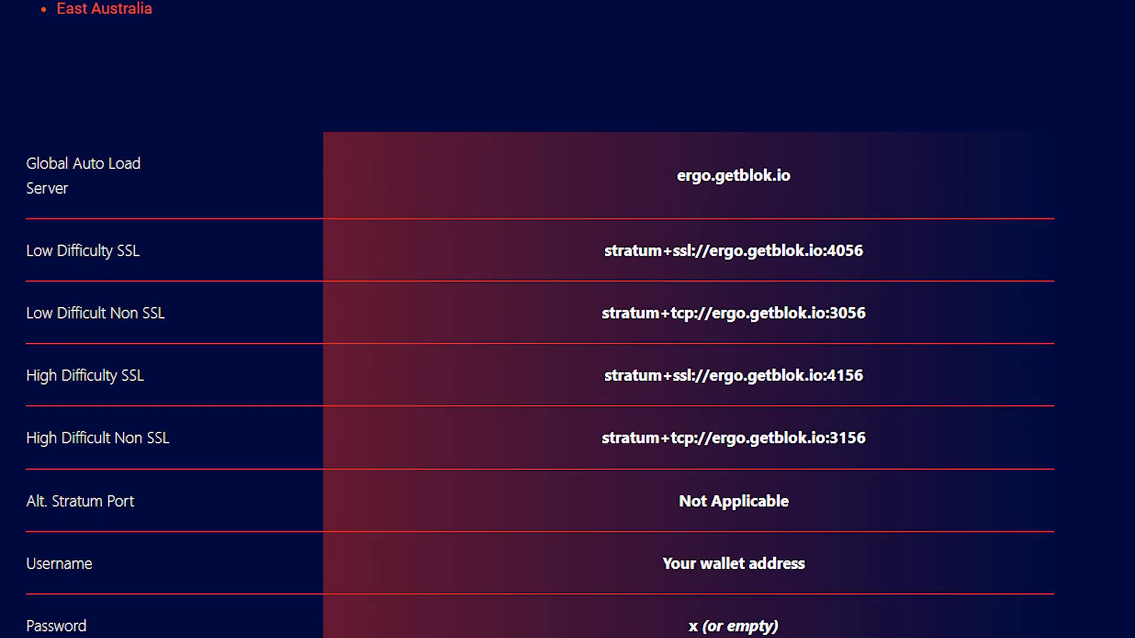
scroll(down, 3)
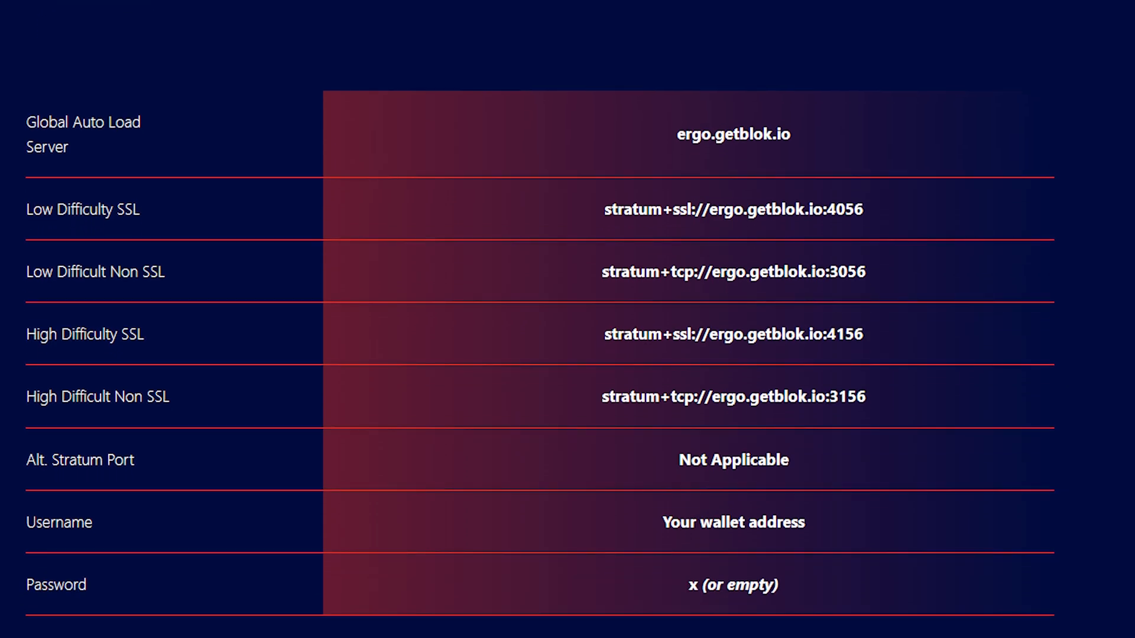